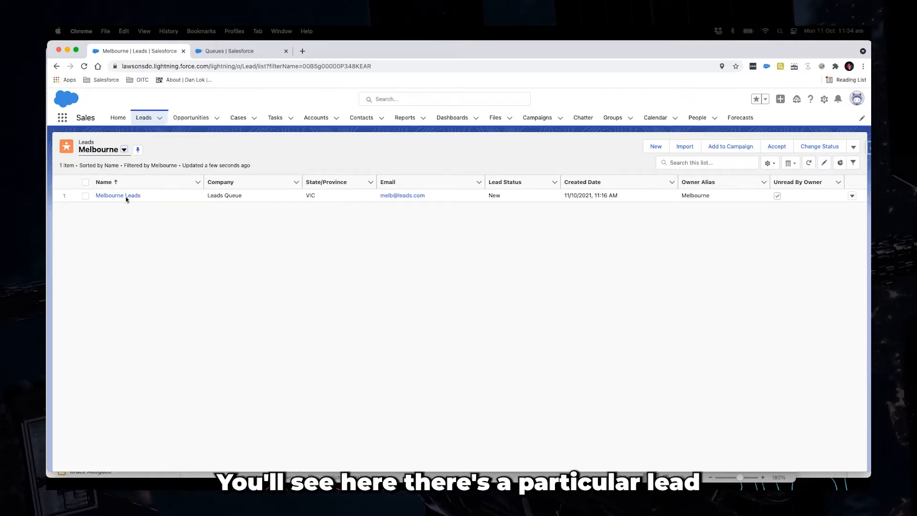
# Show the detailed fields of the Melbourne Leads record, owned by the Melbourne queue.
pyautogui.click(118, 195)
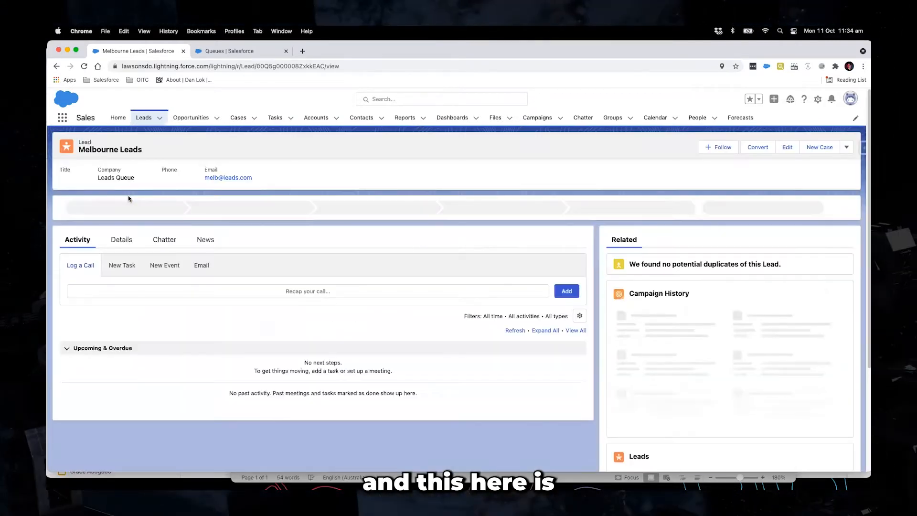
pyautogui.click(120, 239)
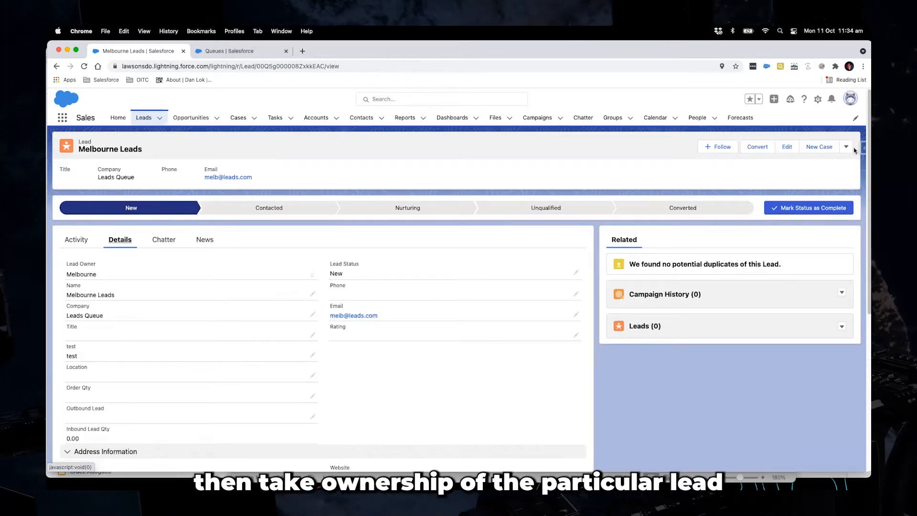
# Reassign the Melbourne Leads lead from the Melbourne queue to a named user via Change Owner.
pyautogui.click(846, 147)
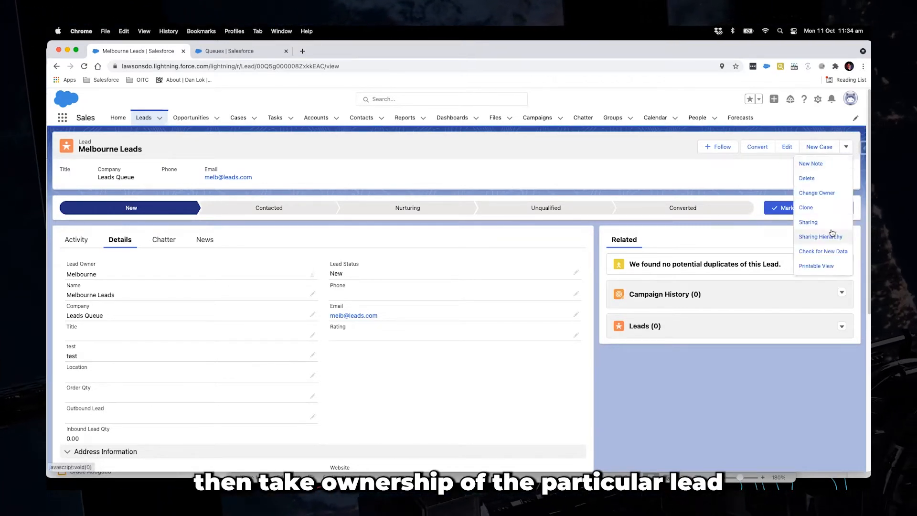
pyautogui.moveTo(564, 257)
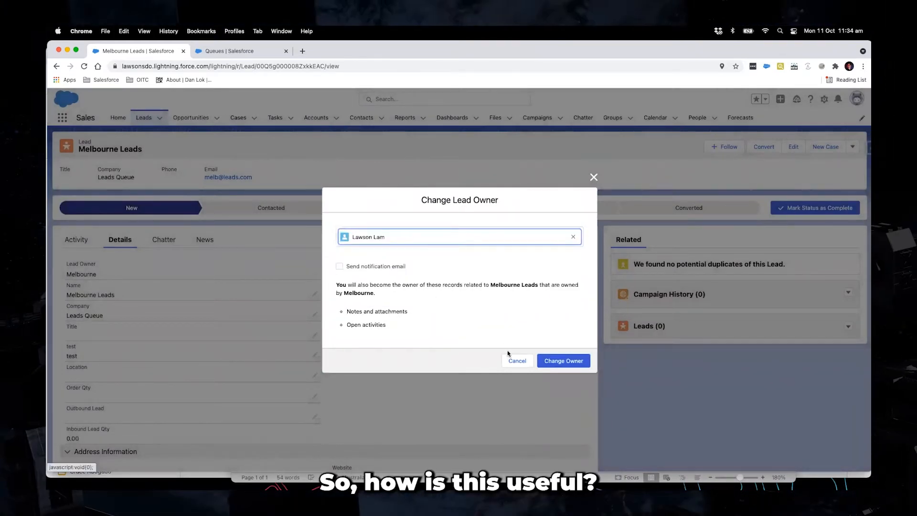
pyautogui.click(561, 361)
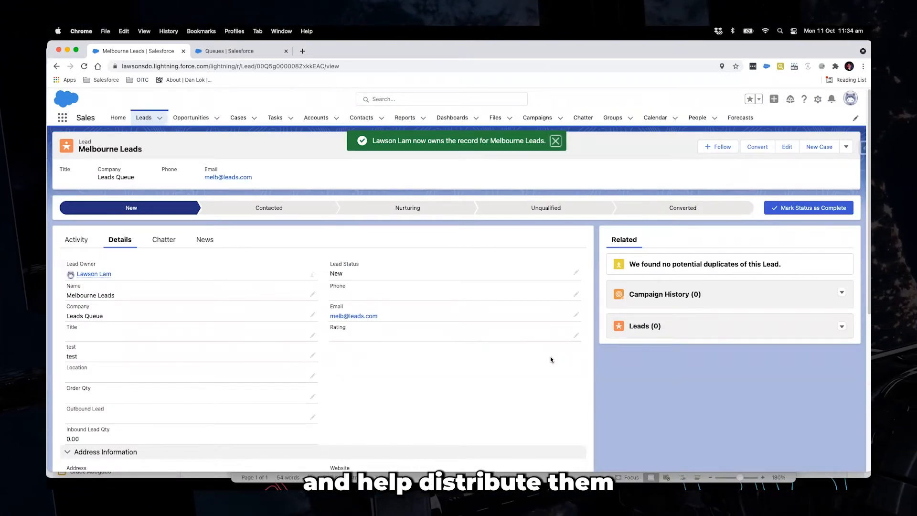
pyautogui.click(554, 141)
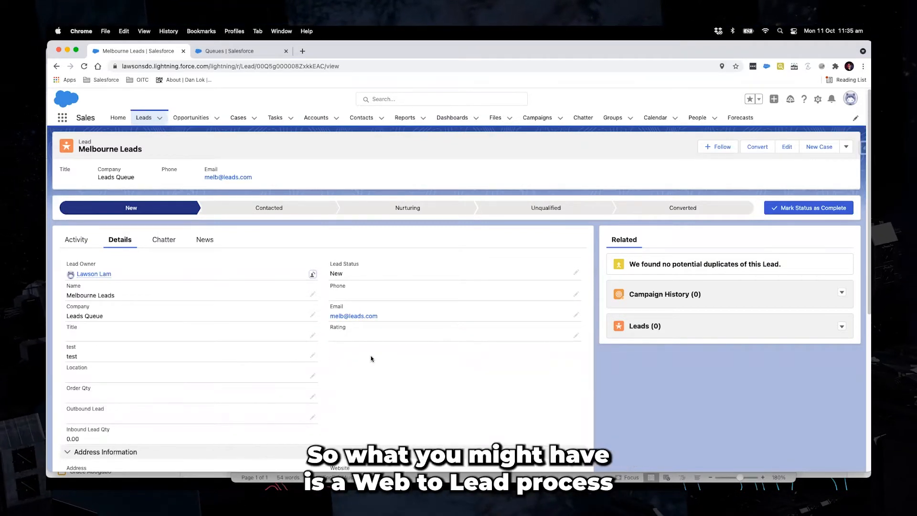
pyautogui.moveTo(377, 361)
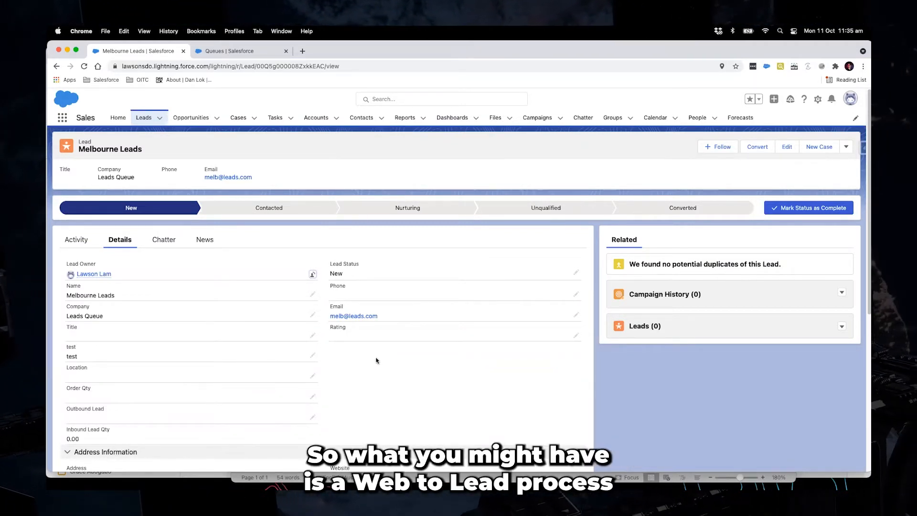
pyautogui.moveTo(373, 374)
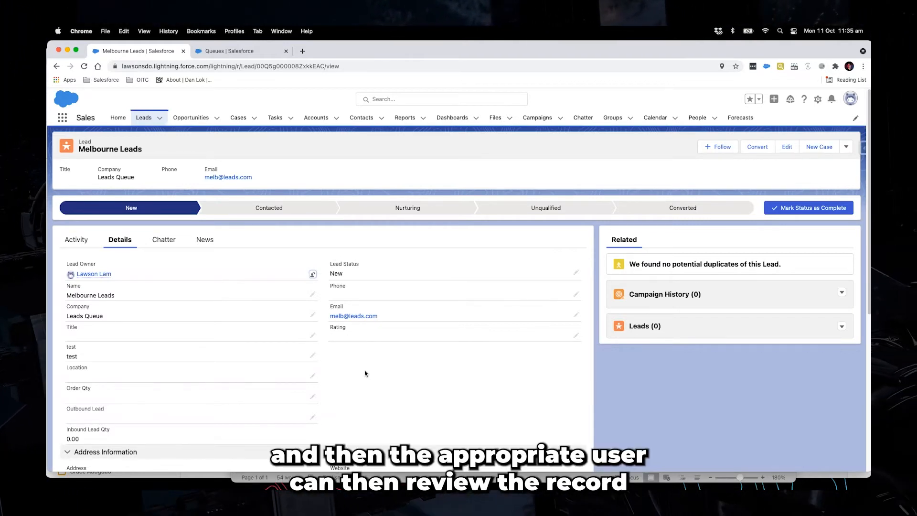
pyautogui.moveTo(444, 382)
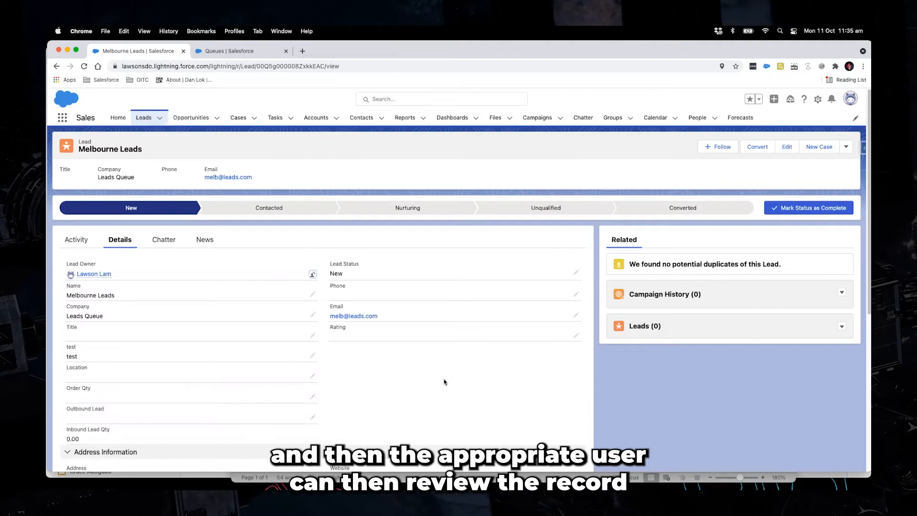
# Scroll the lead record to see address and additional information, then back to the top.
pyautogui.scroll(-3)
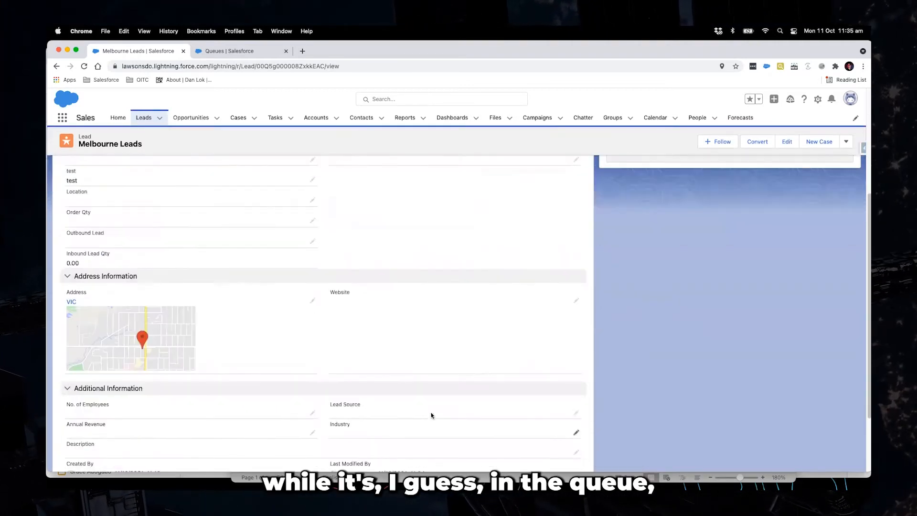
pyautogui.scroll(3)
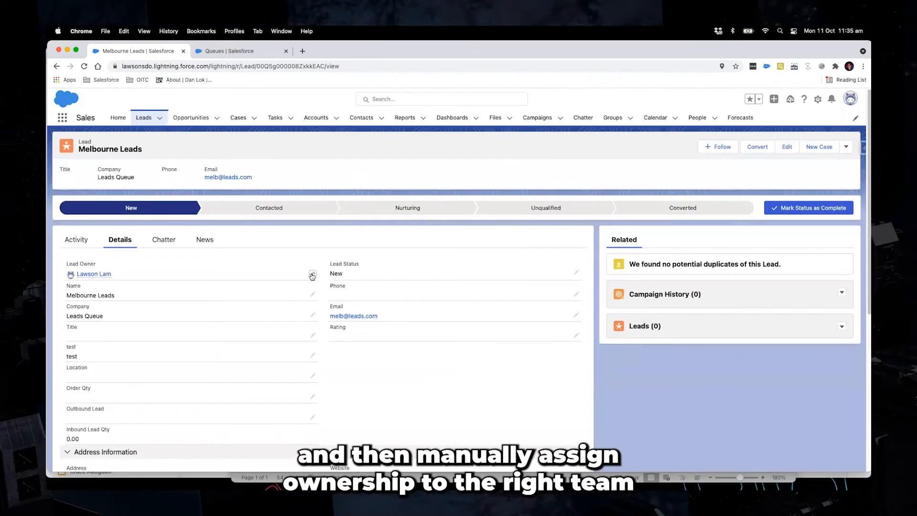
pyautogui.moveTo(312, 275)
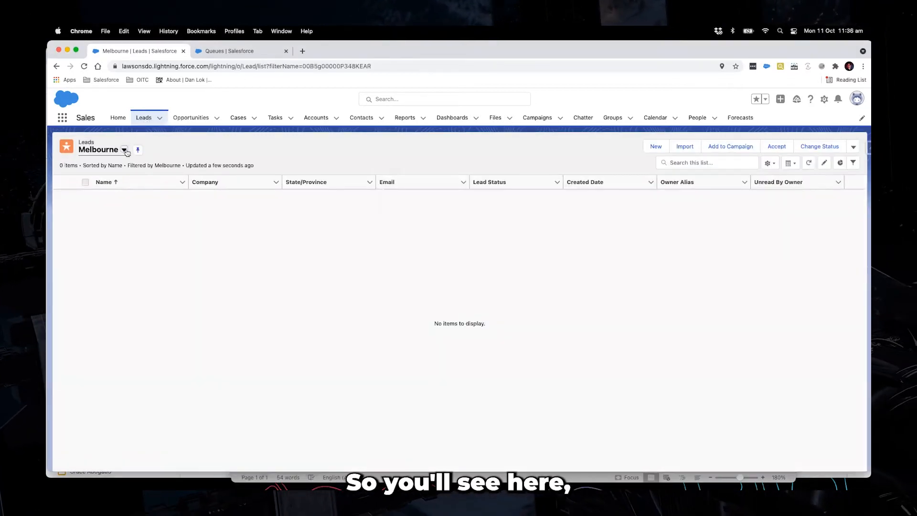
pyautogui.click(124, 149)
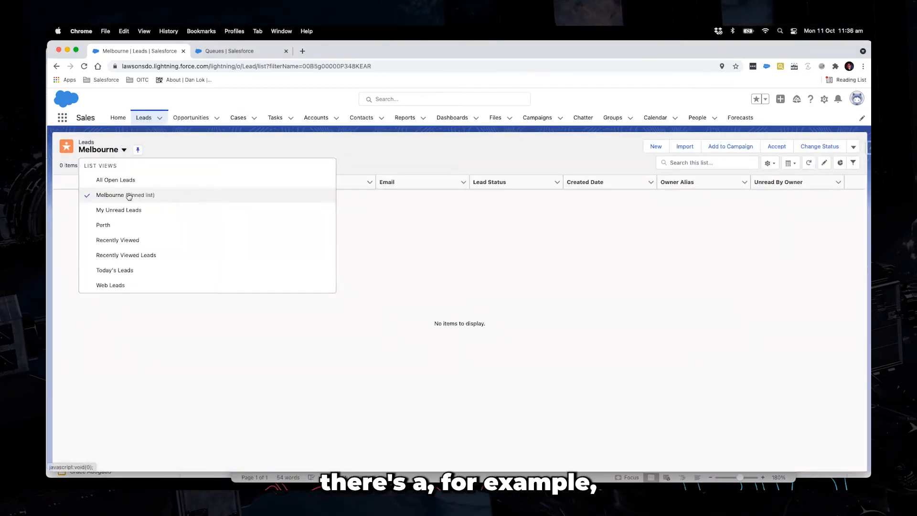
pyautogui.moveTo(140, 228)
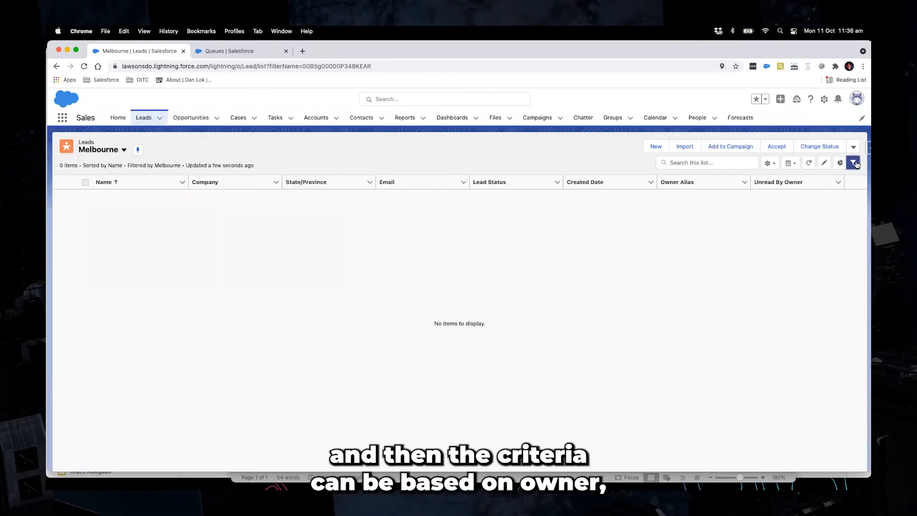
# Reveal the list's Owner = Melbourne filter, then bring up the Queues setup page.
pyautogui.click(853, 163)
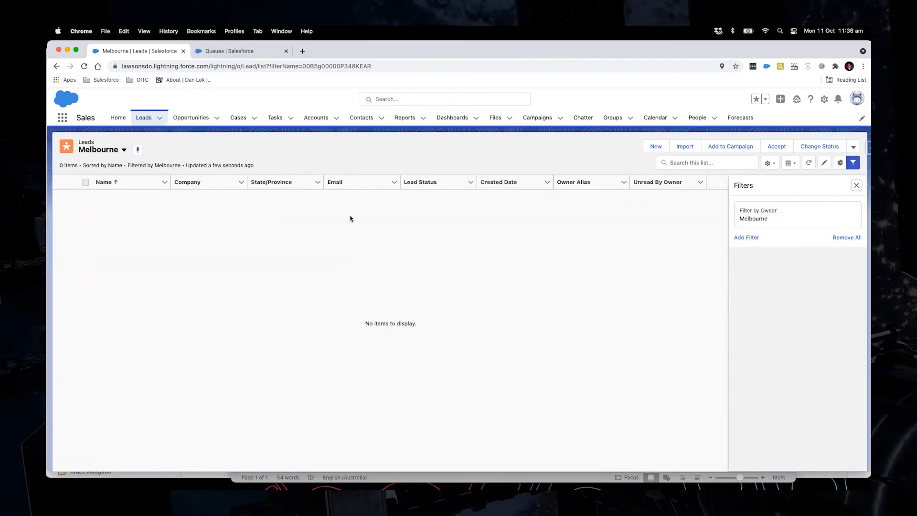
pyautogui.moveTo(305, 317)
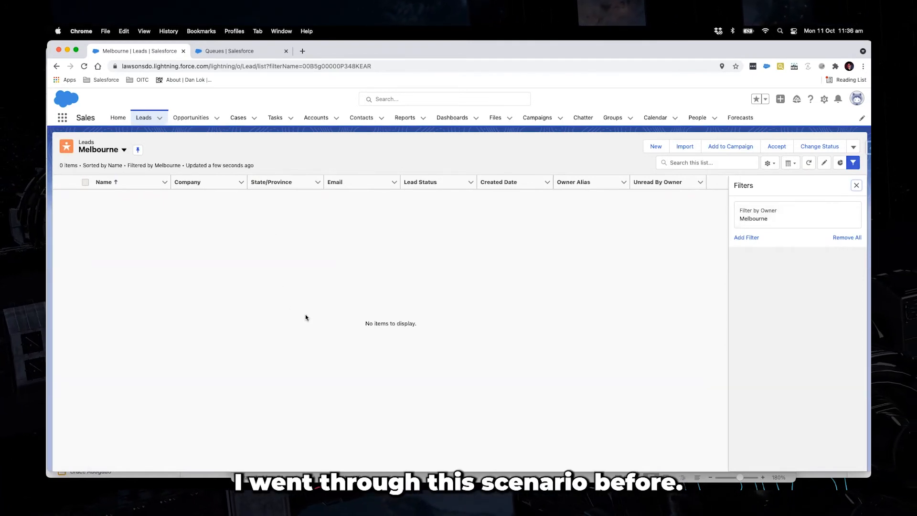
pyautogui.moveTo(296, 286)
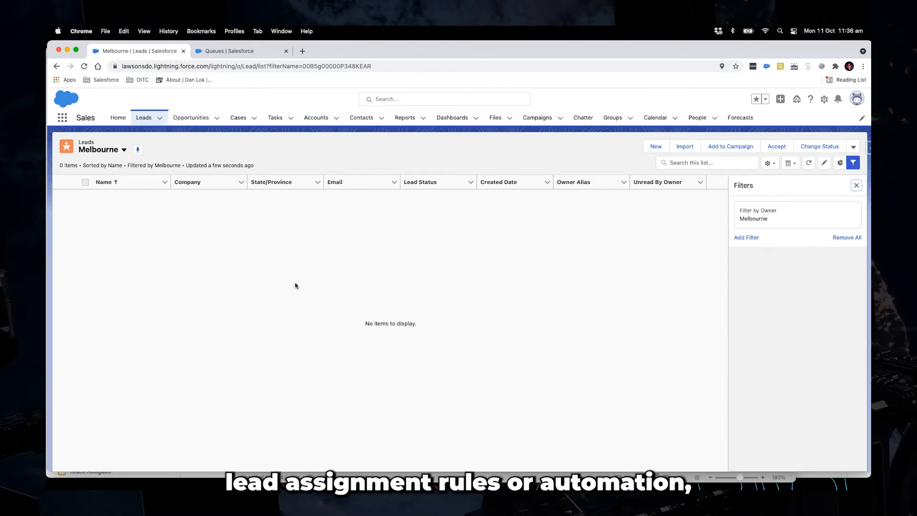
pyautogui.moveTo(280, 249)
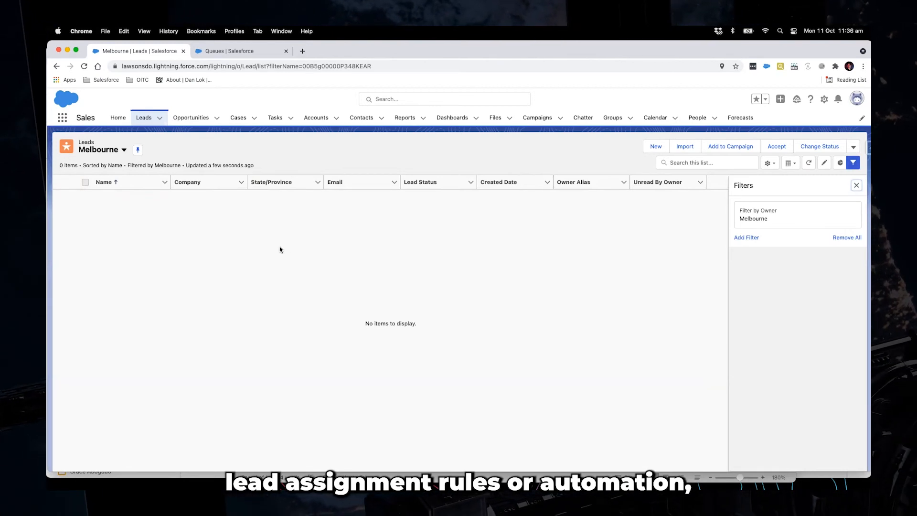
pyautogui.moveTo(253, 198)
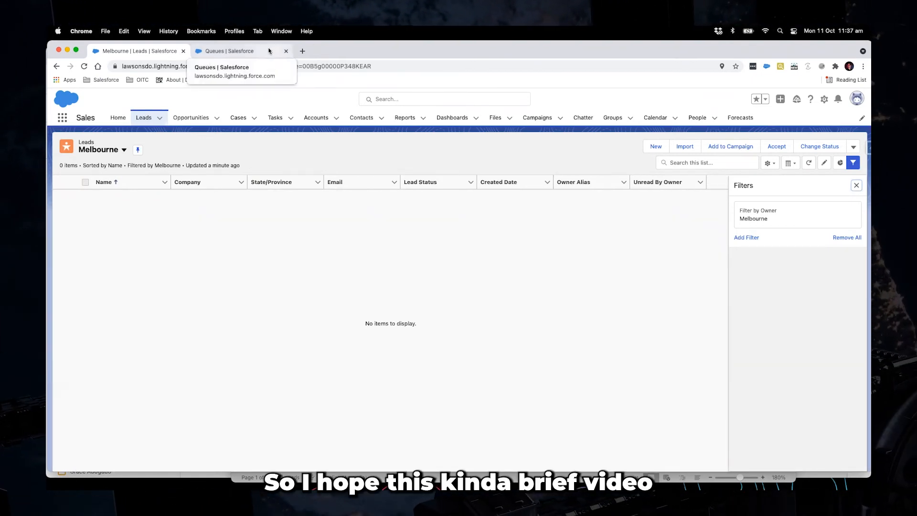
pyautogui.click(226, 51)
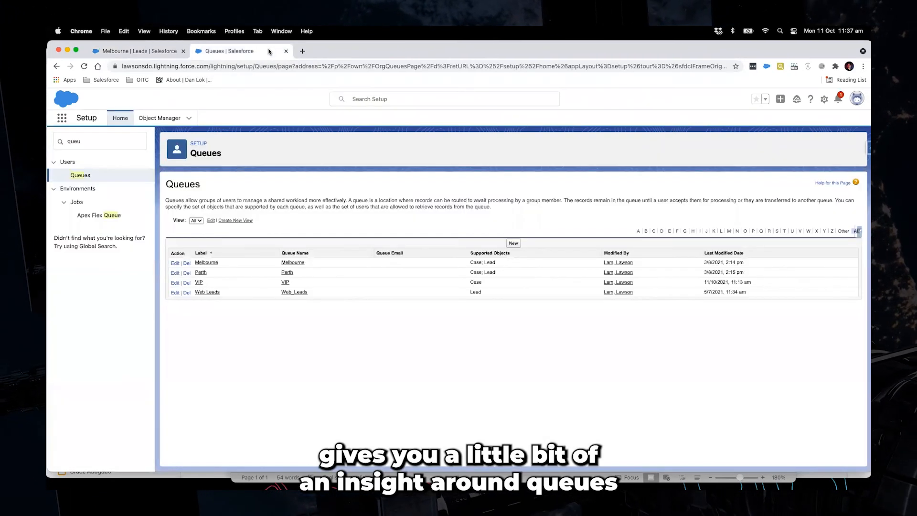
pyautogui.moveTo(686, 298)
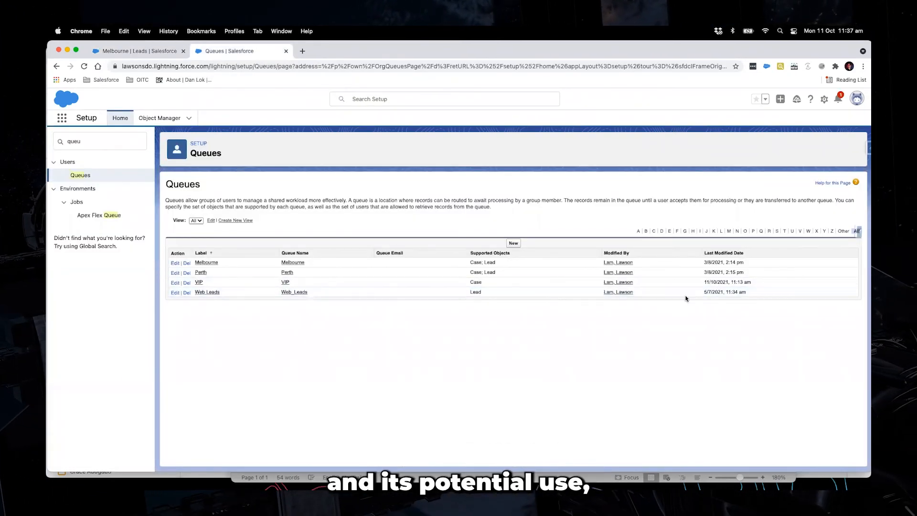
pyautogui.moveTo(663, 354)
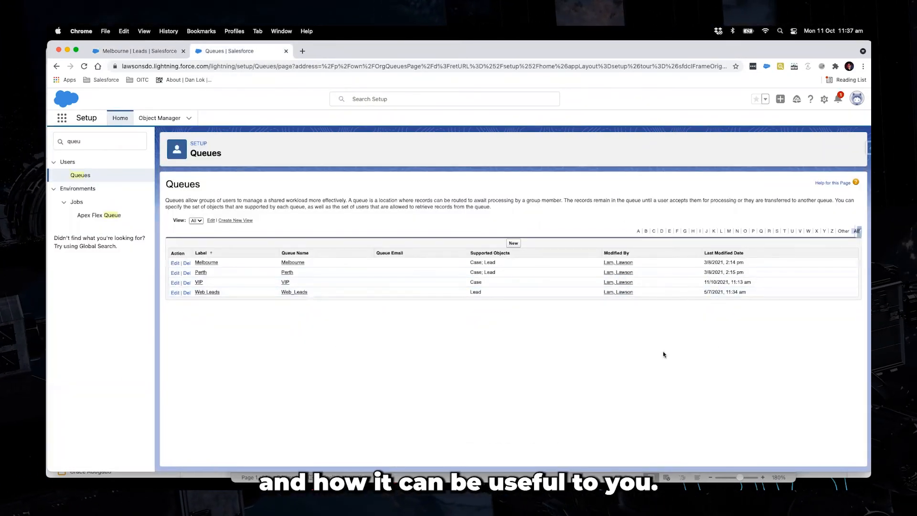
pyautogui.moveTo(140, 273)
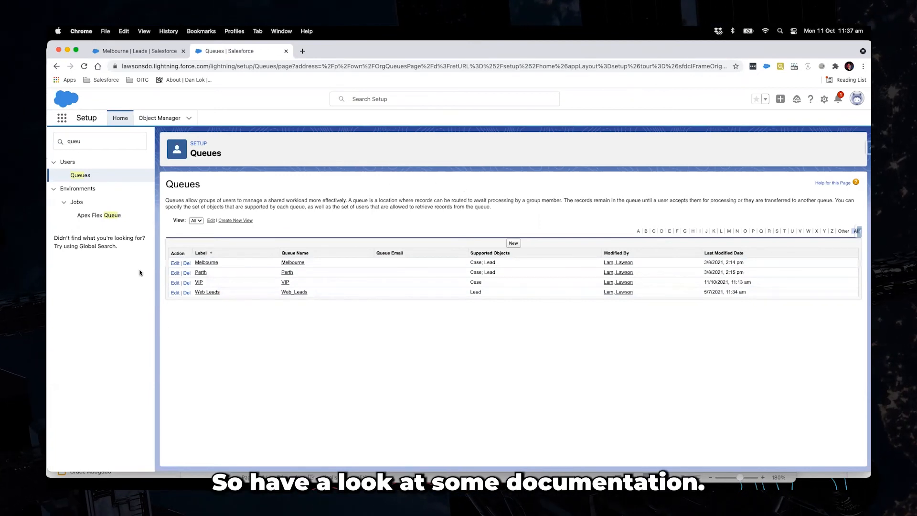